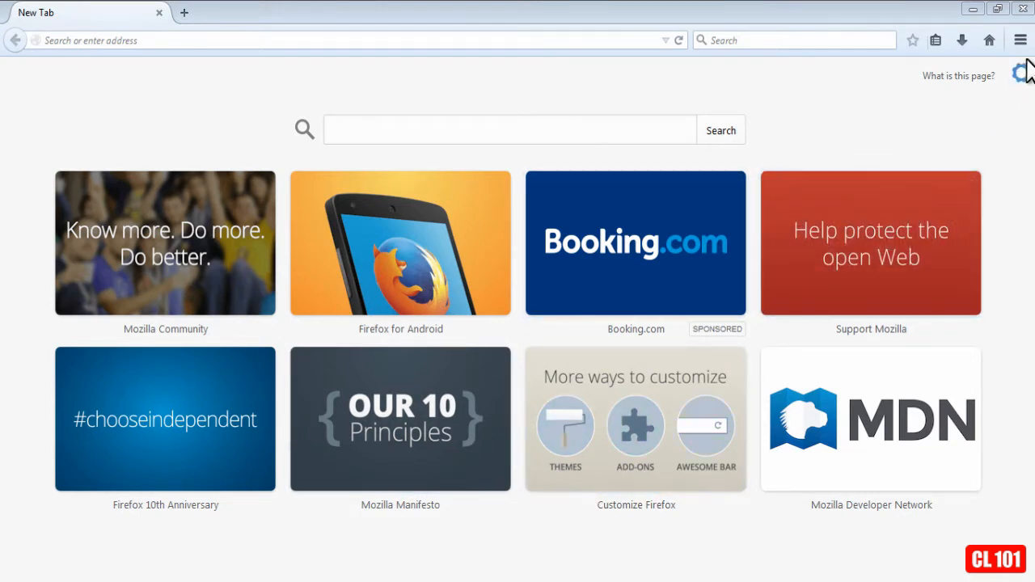
mouse_move(1021, 39)
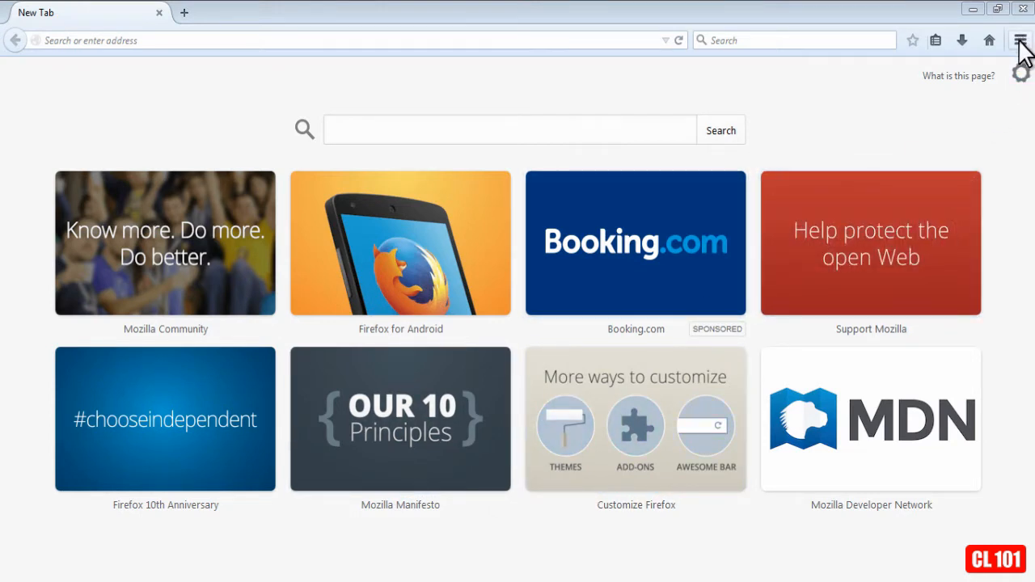
Show the recent History panel from the Firefox main menu.
click(1021, 40)
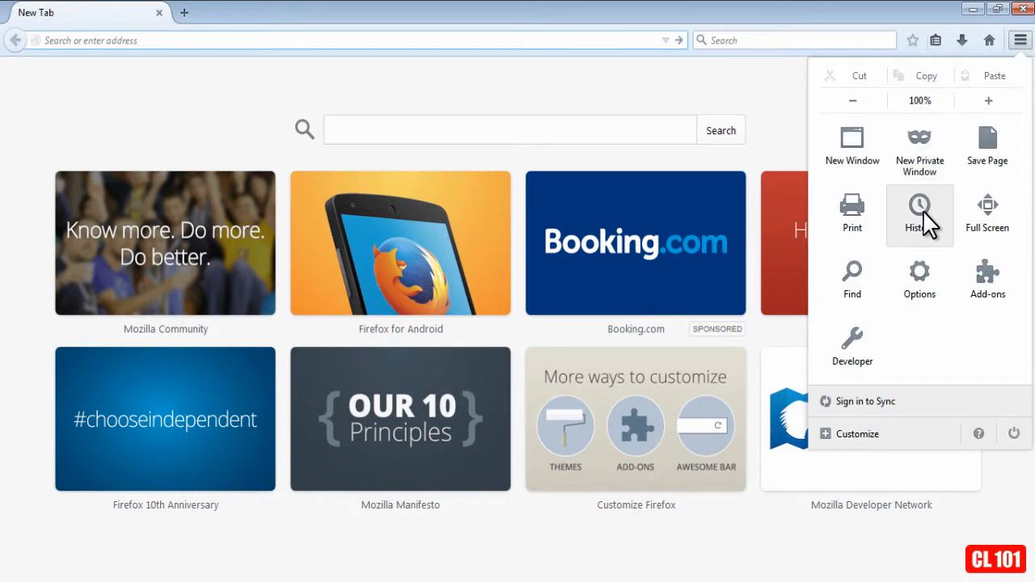
click(918, 210)
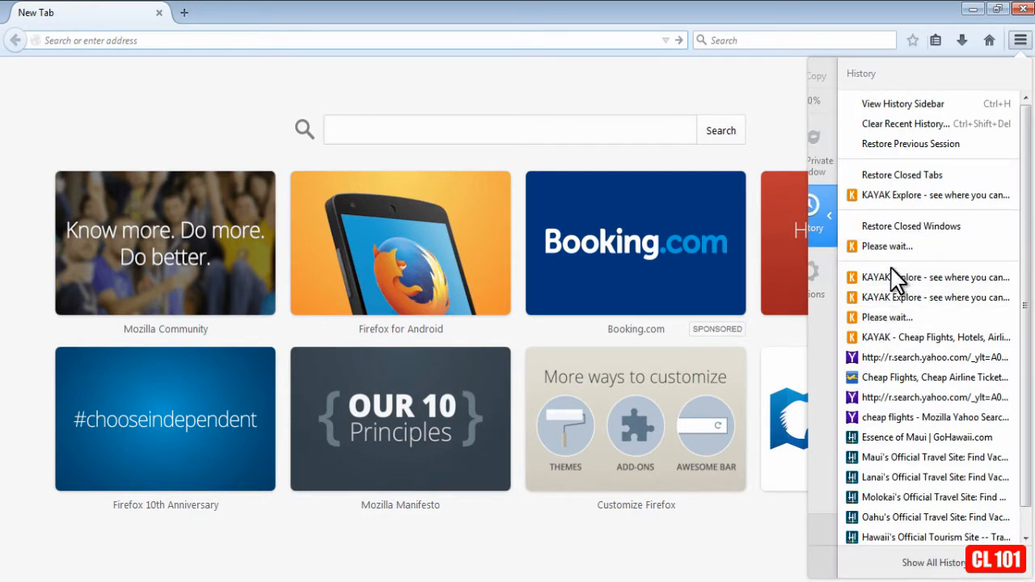
mouse_move(912, 338)
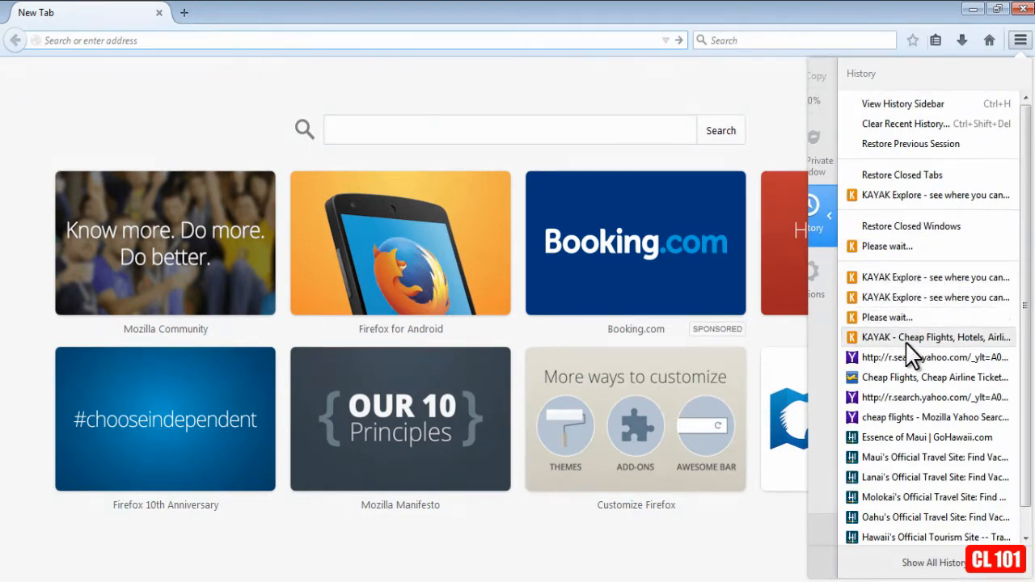
mouse_move(935, 437)
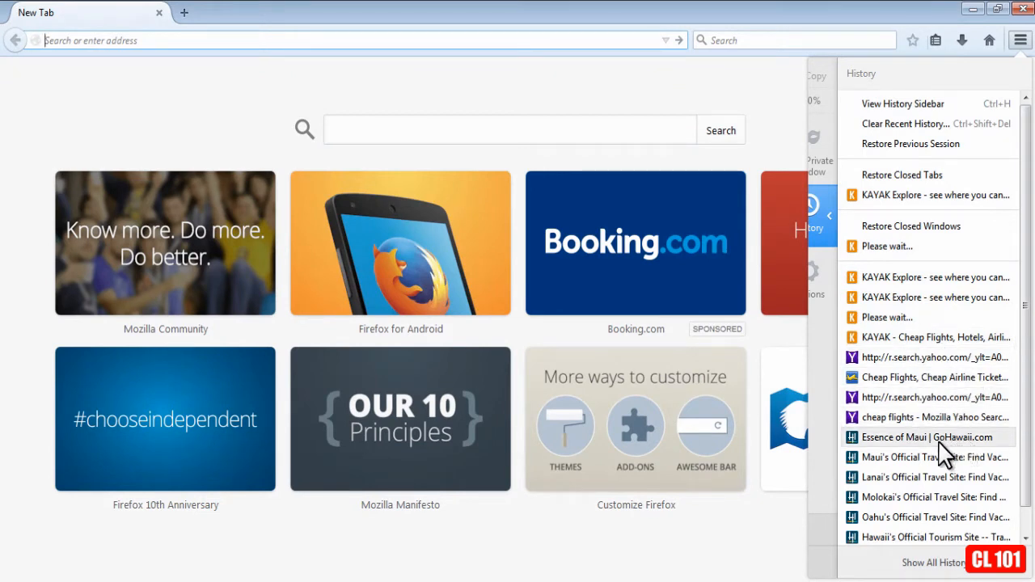
mouse_move(935, 517)
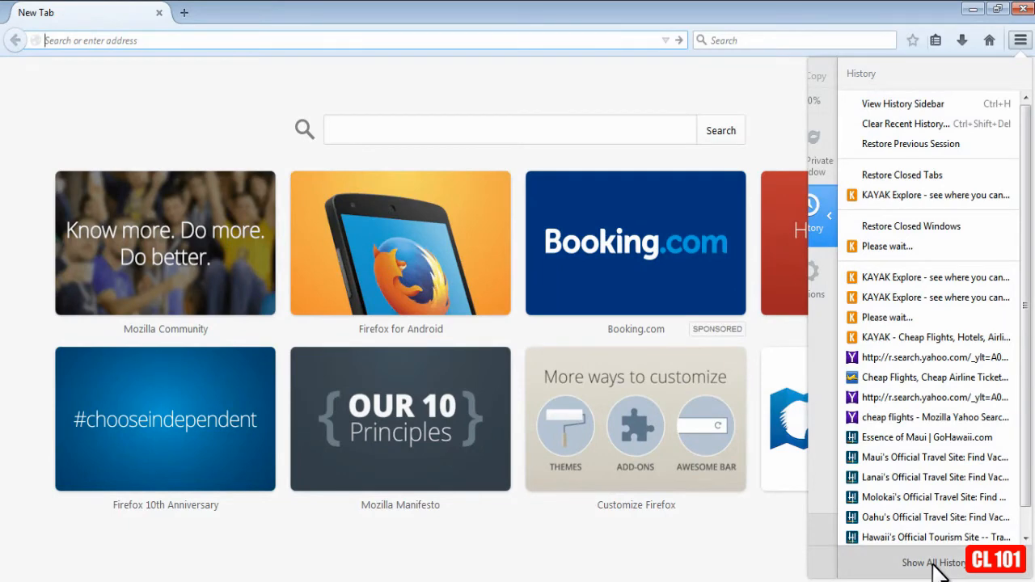
Delete the Cheap Flights page from the full history in the Library window.
click(932, 563)
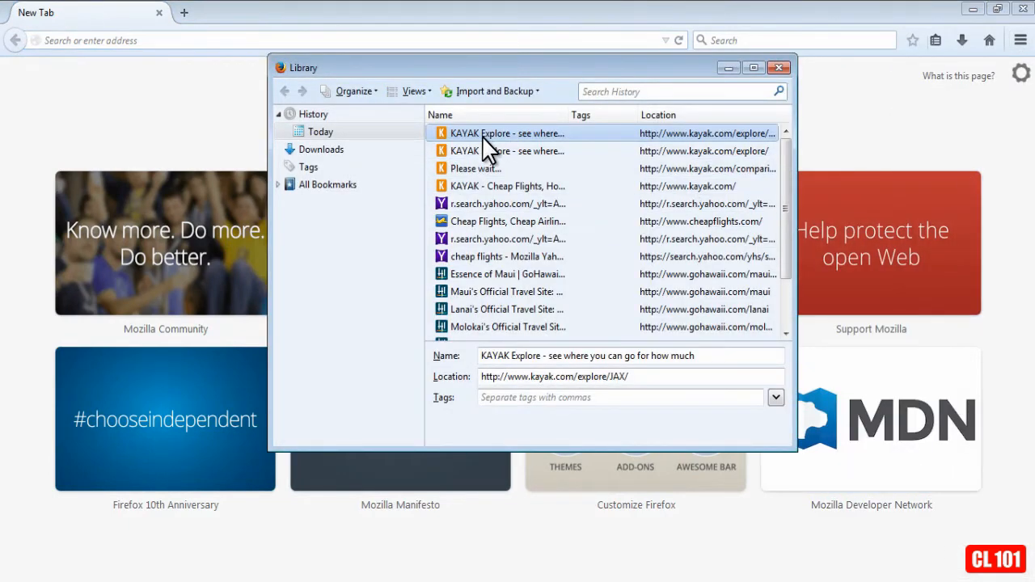
click(320, 131)
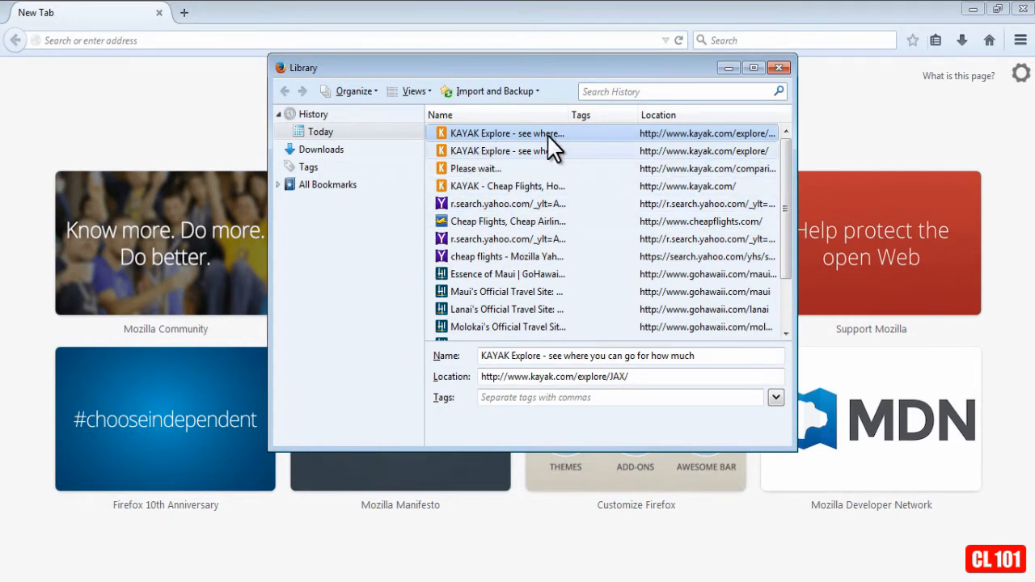
mouse_move(504, 213)
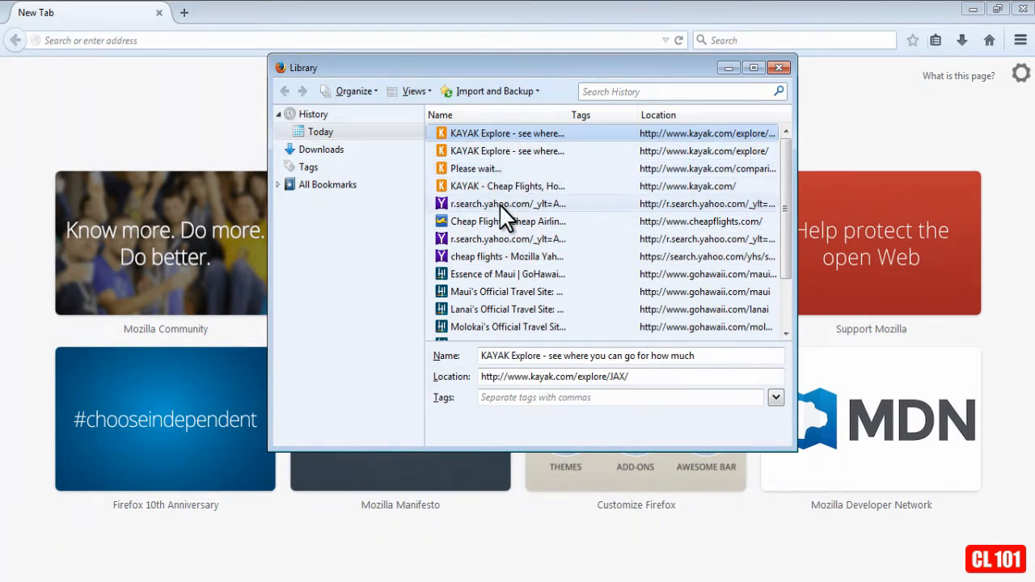
mouse_move(508, 230)
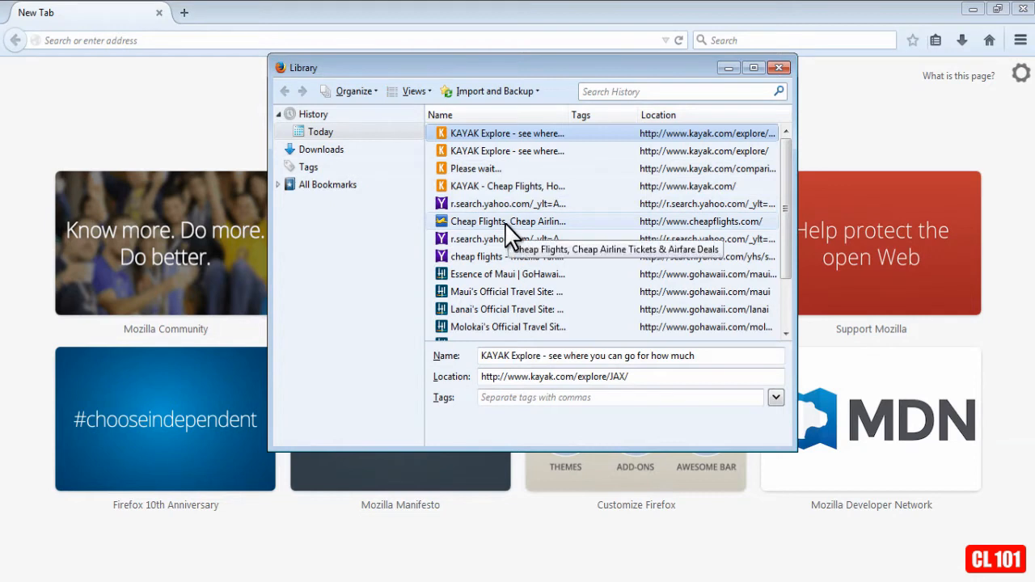
click(508, 220)
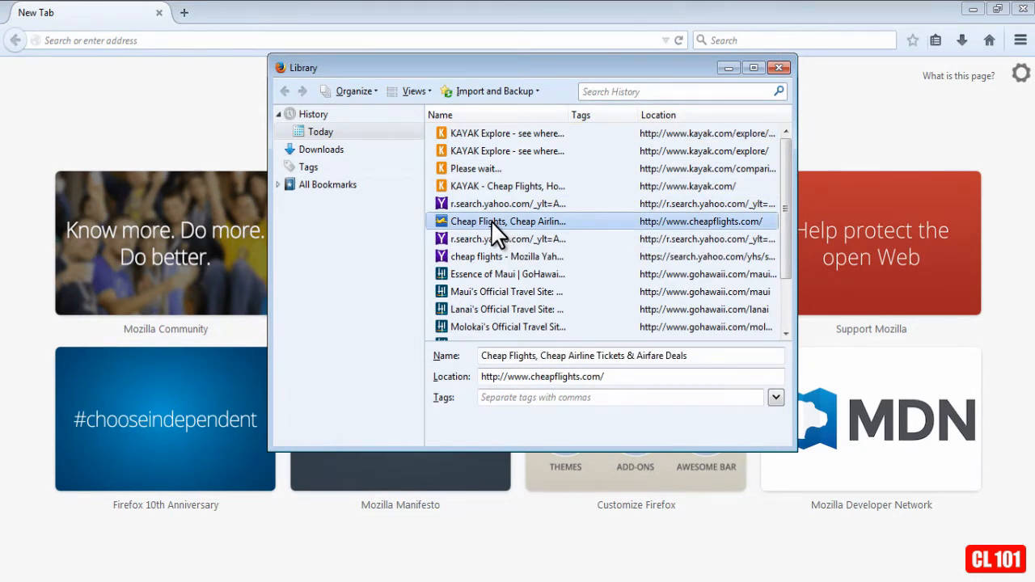
right_click(508, 220)
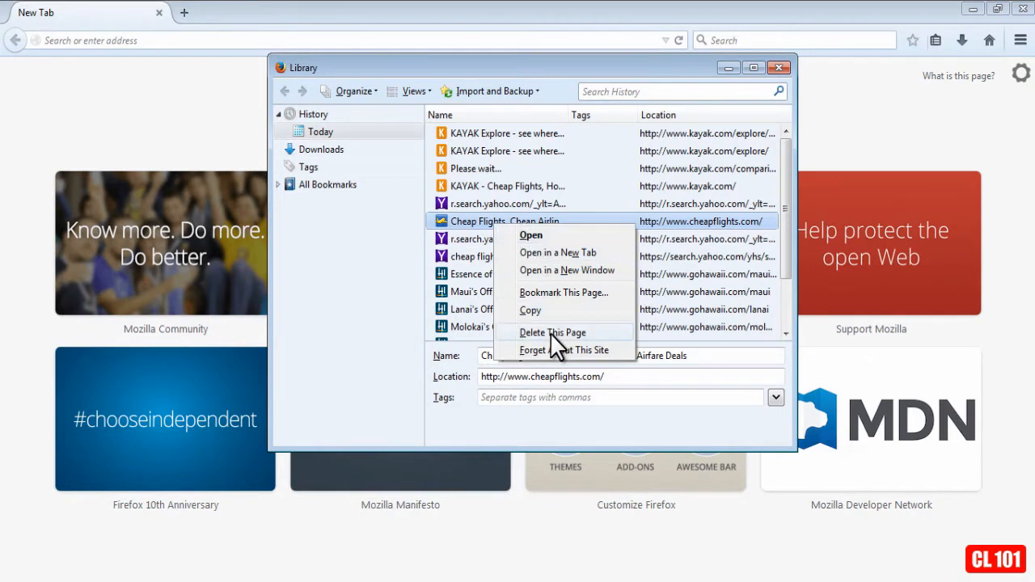
click(553, 333)
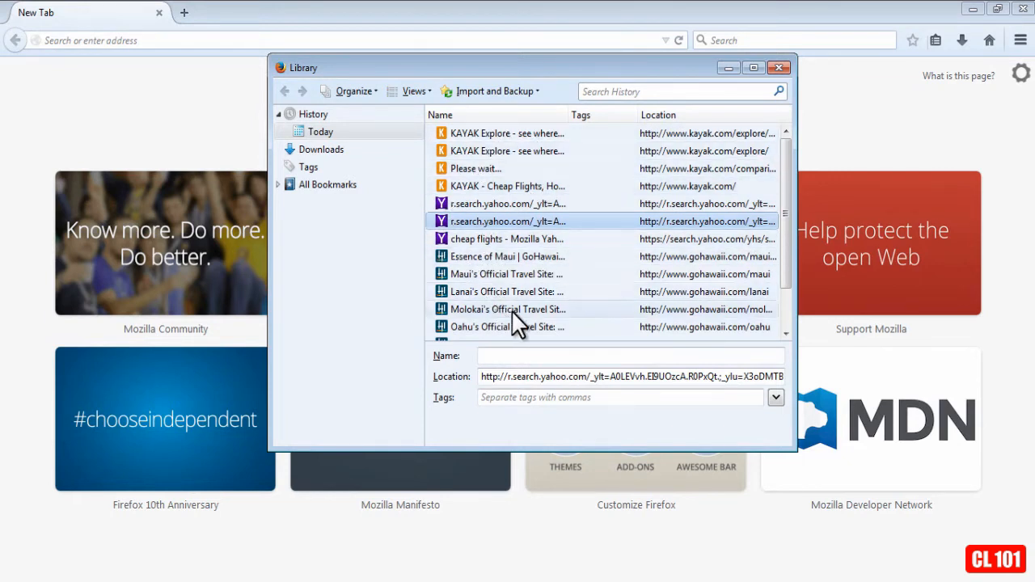
mouse_move(579, 145)
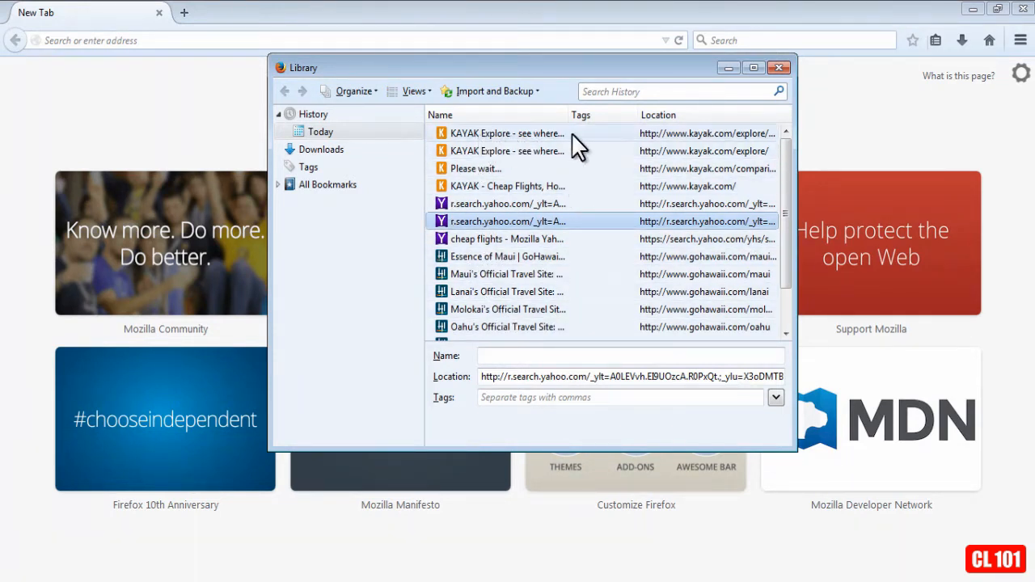
mouse_move(532, 137)
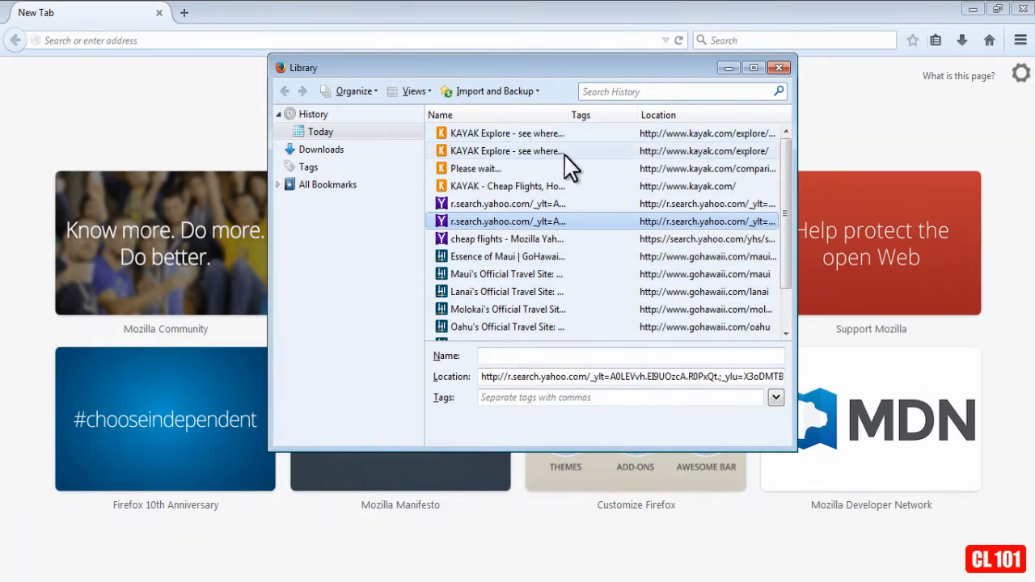
Close the Library and start Clear Recent History from the History menu.
click(779, 68)
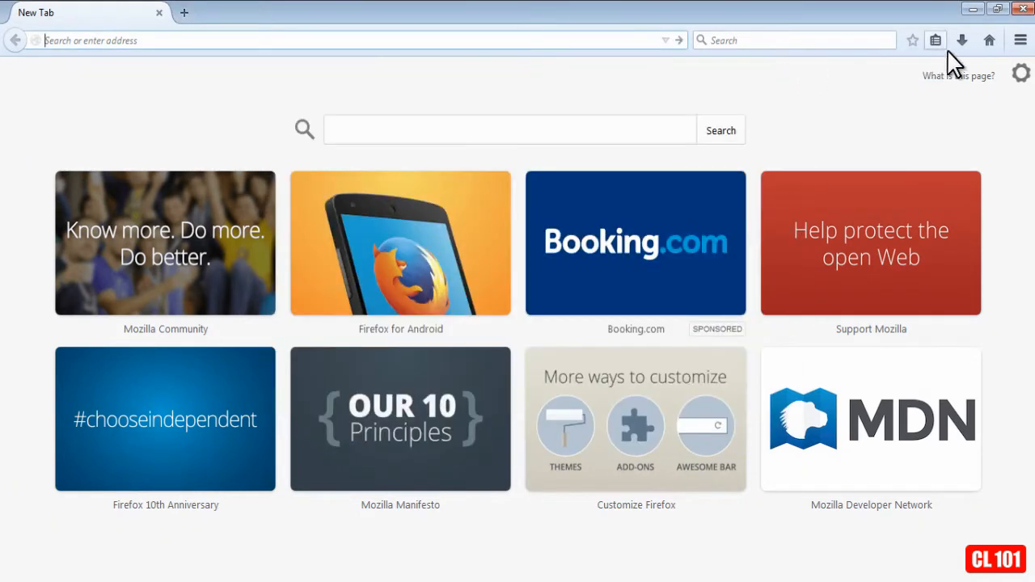
click(1021, 38)
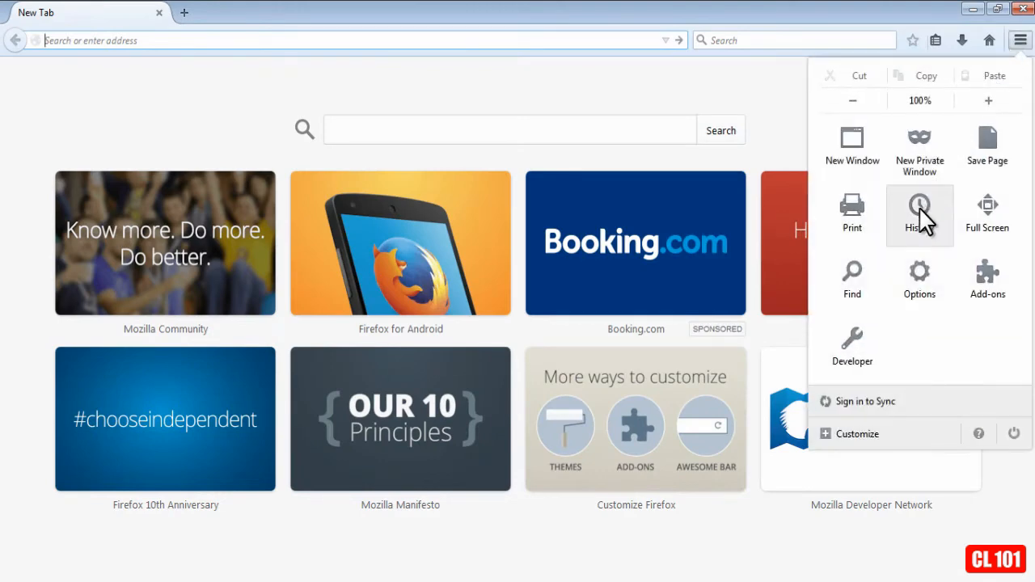
click(918, 214)
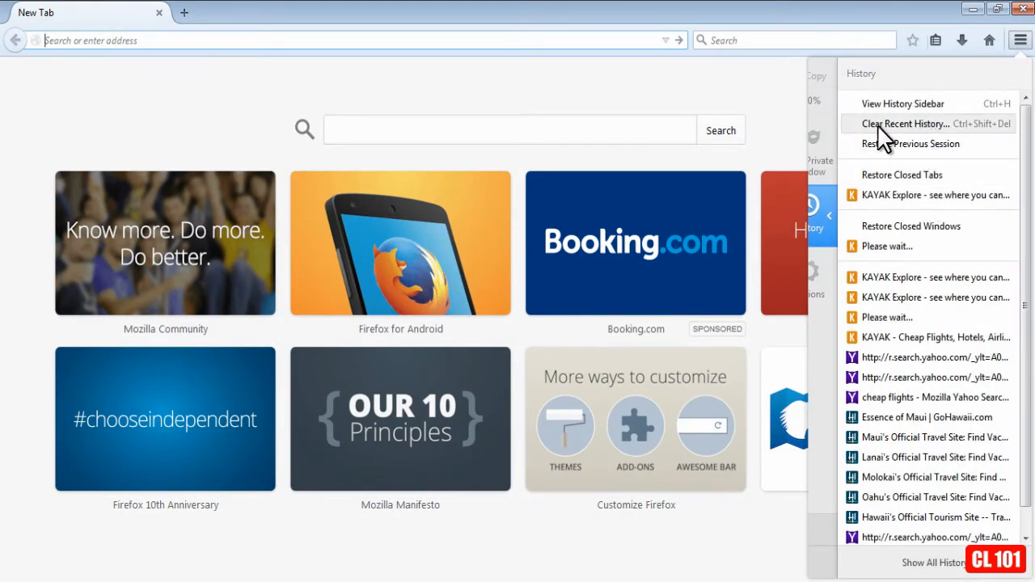
click(906, 123)
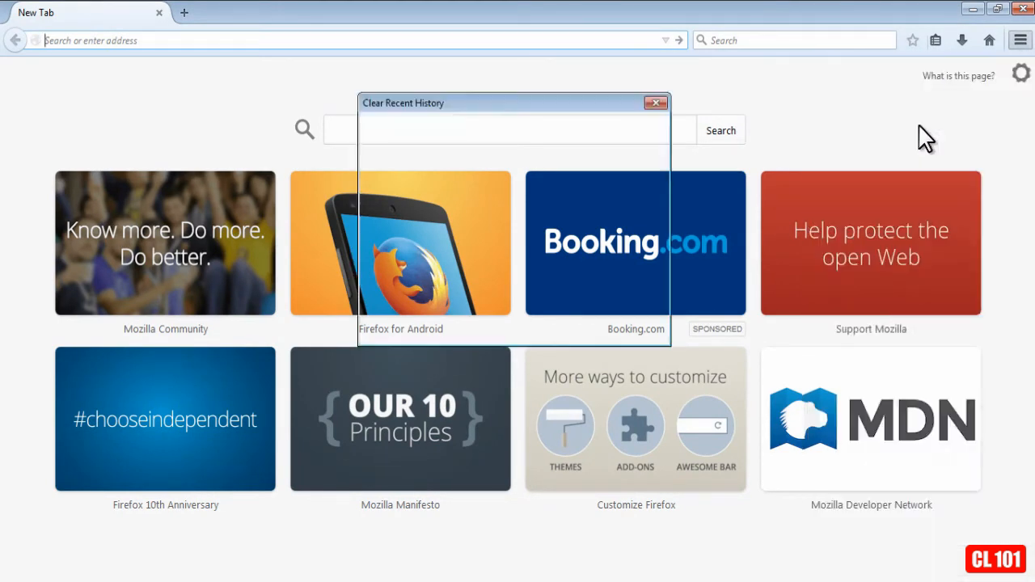
click(401, 164)
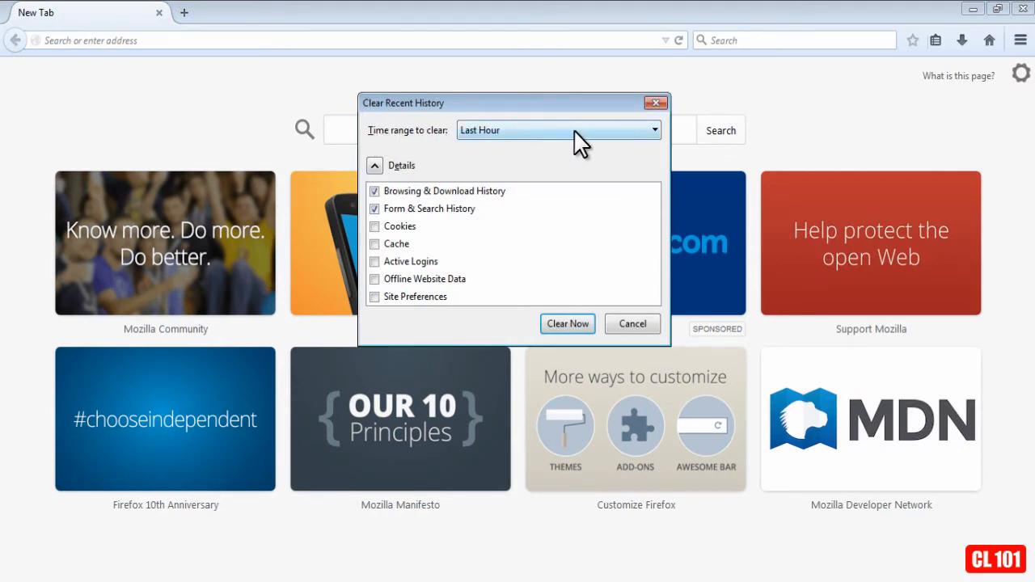
click(556, 129)
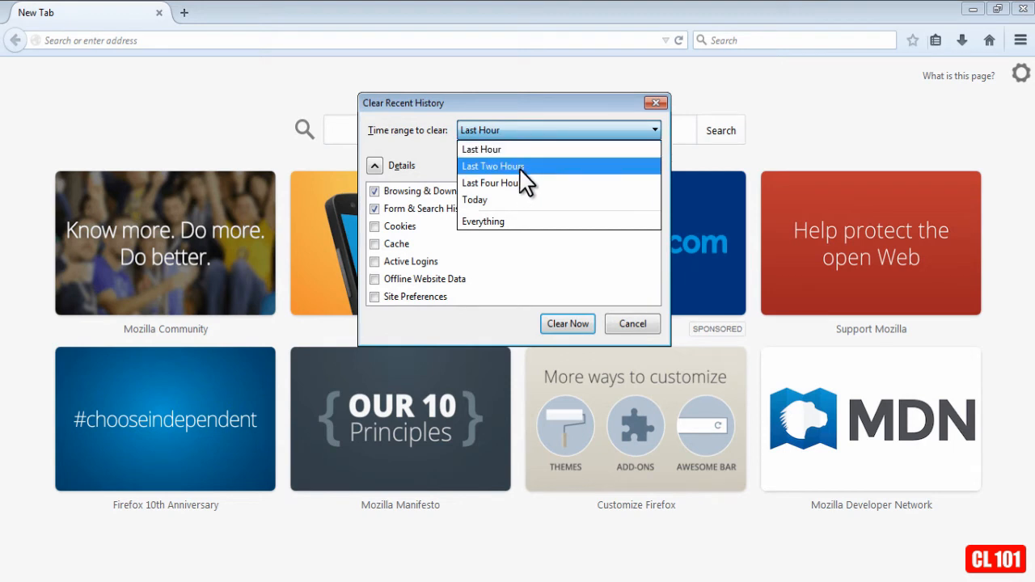
mouse_move(482, 201)
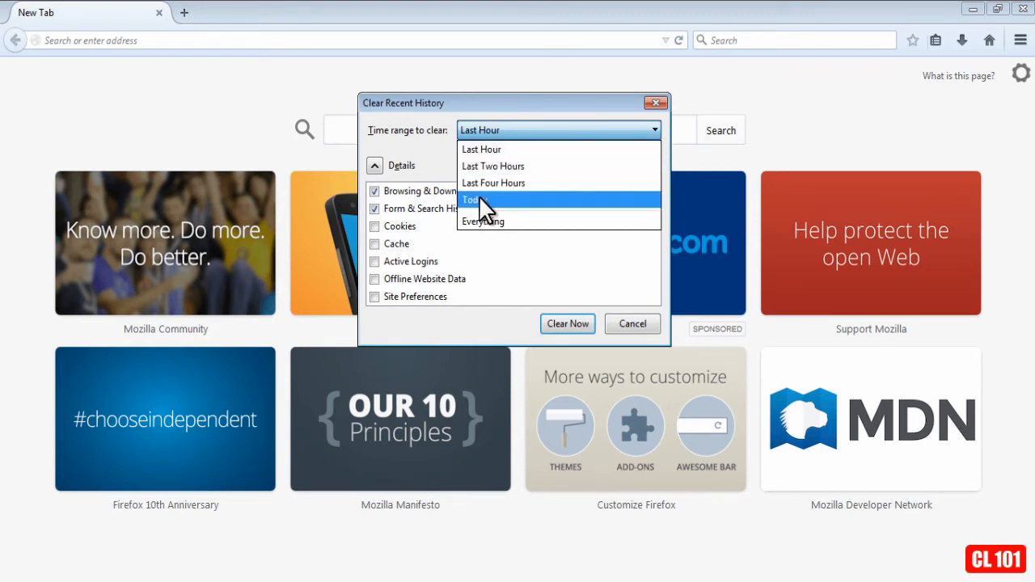
mouse_move(482, 221)
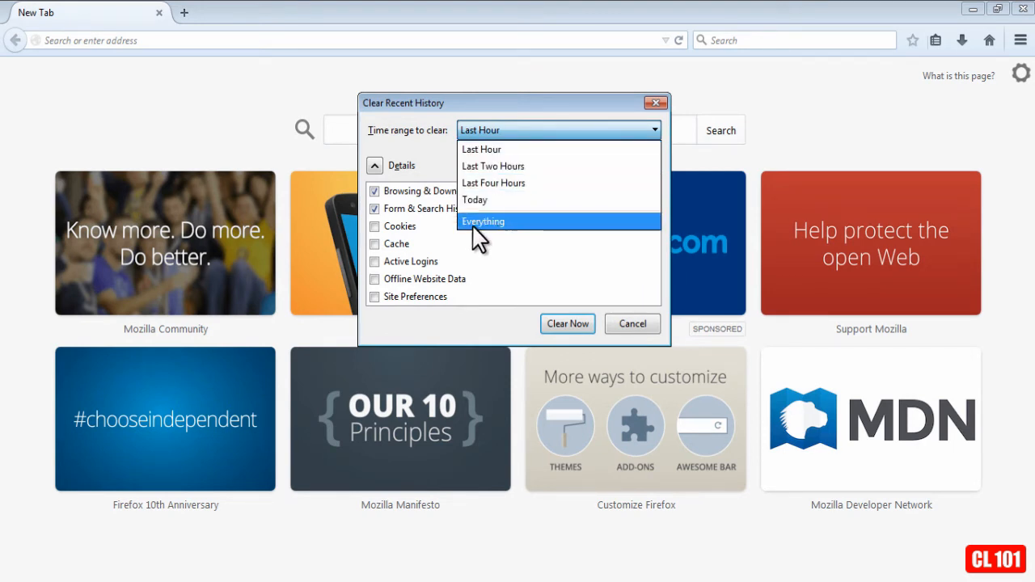
mouse_move(440, 191)
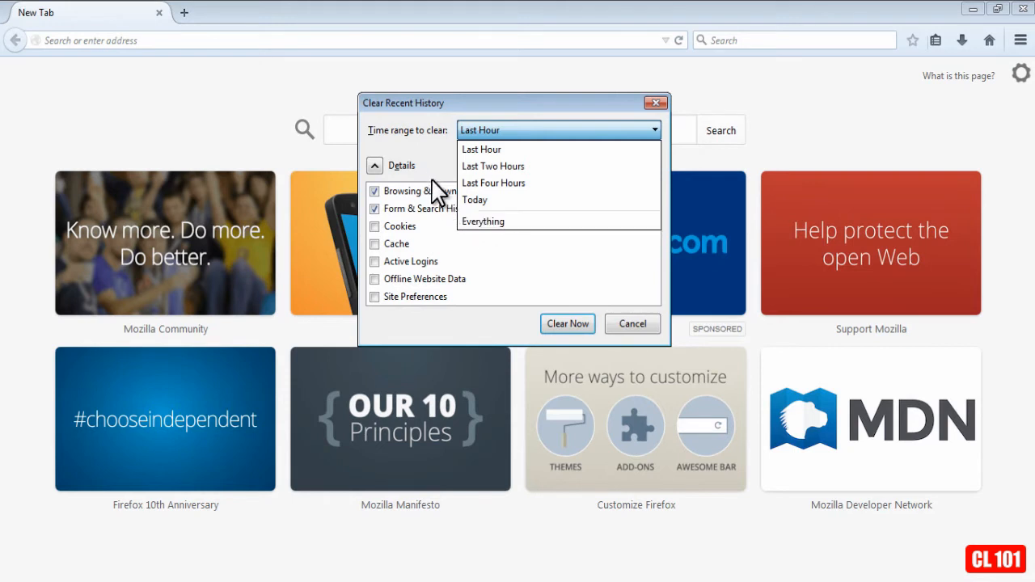
click(482, 149)
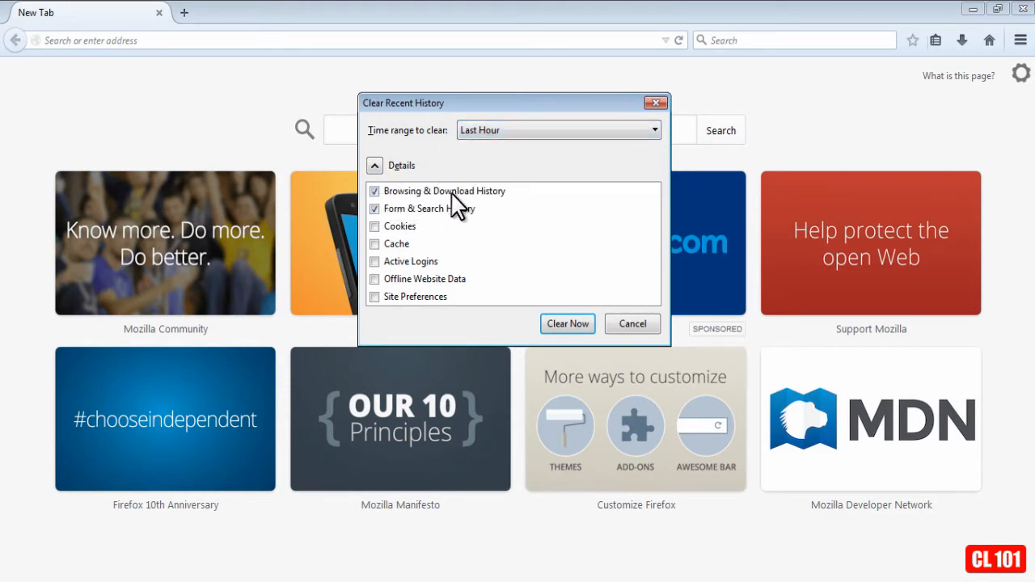
mouse_move(504, 201)
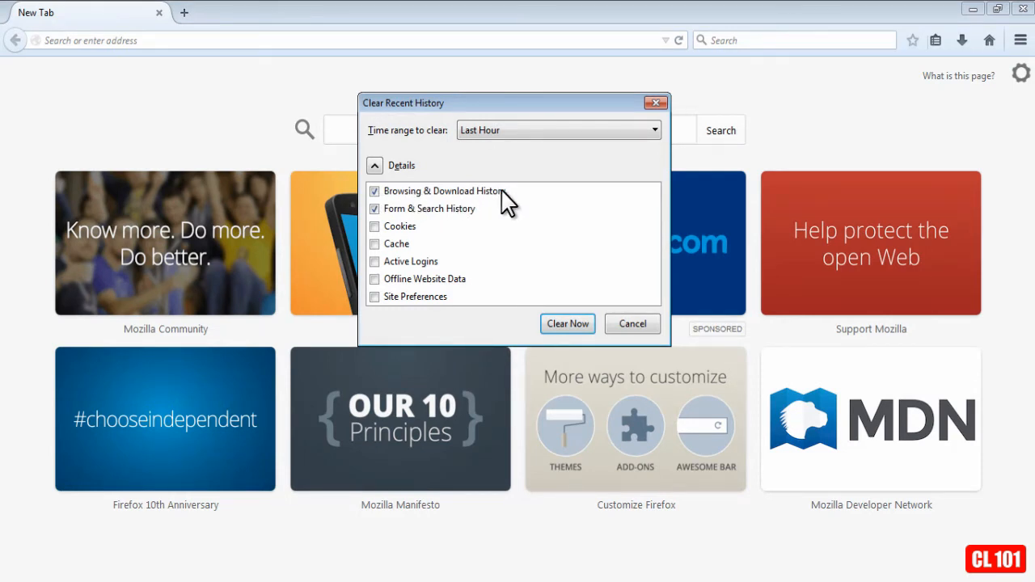
mouse_move(405, 224)
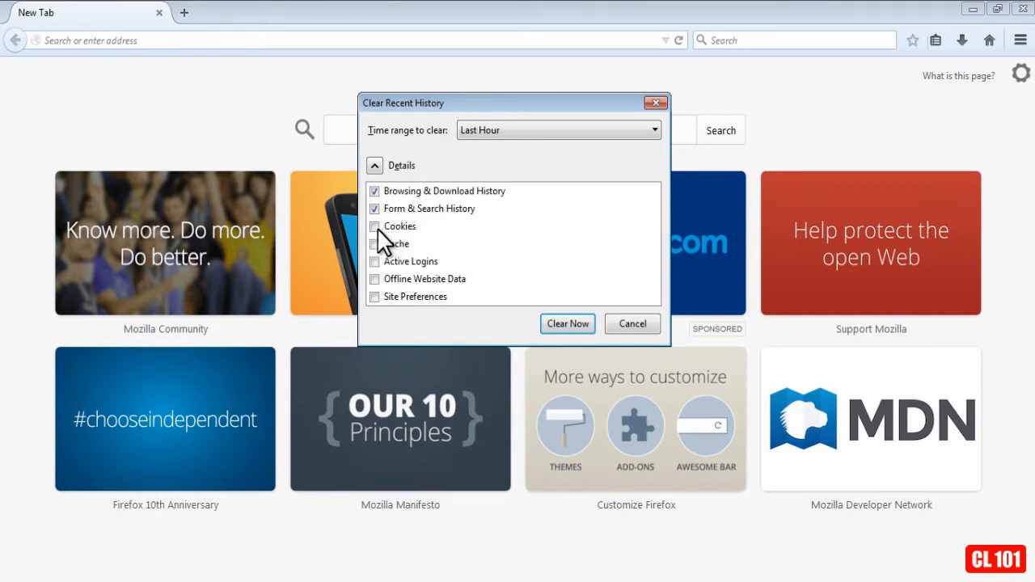
click(375, 226)
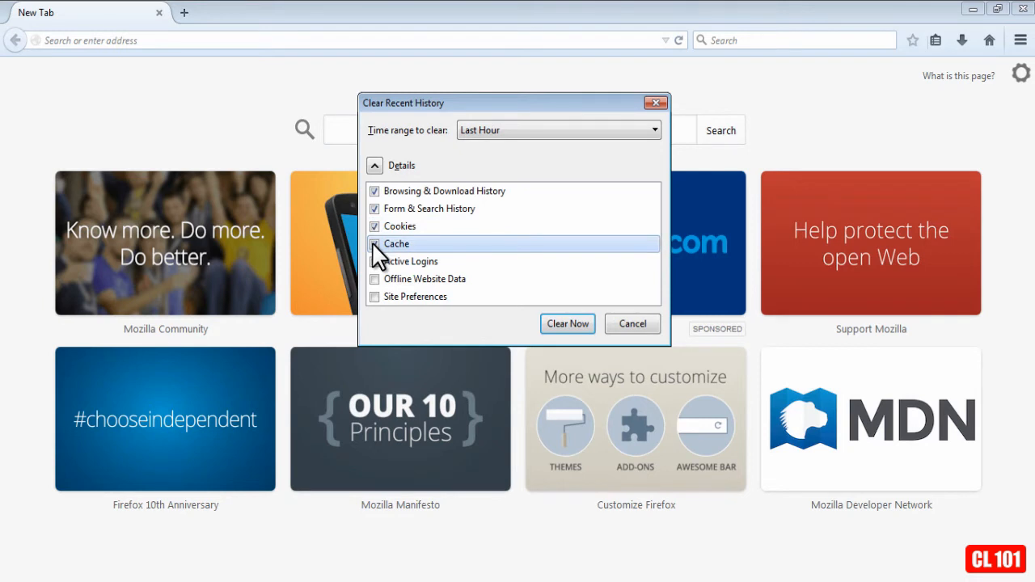
click(376, 243)
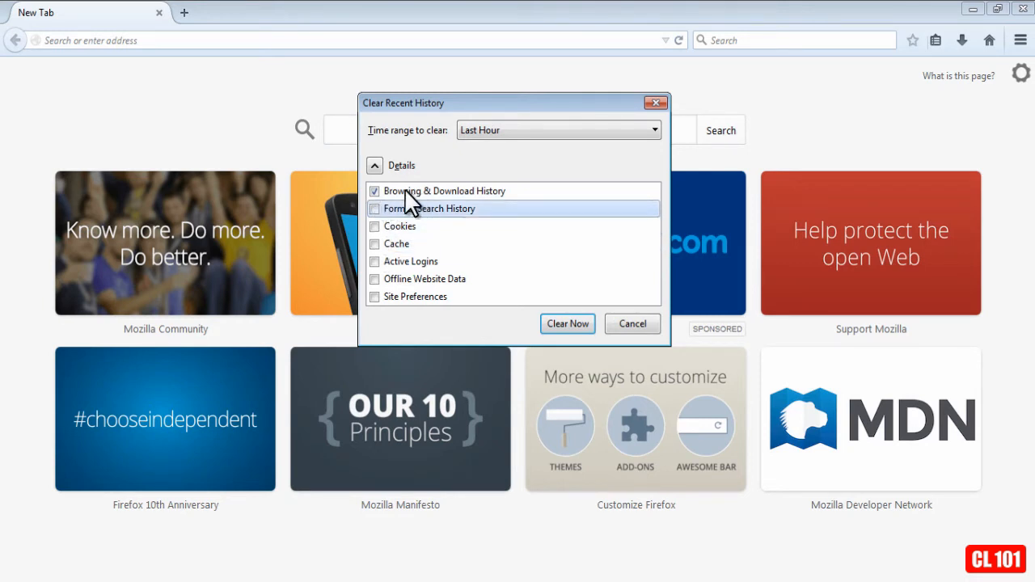
click(376, 209)
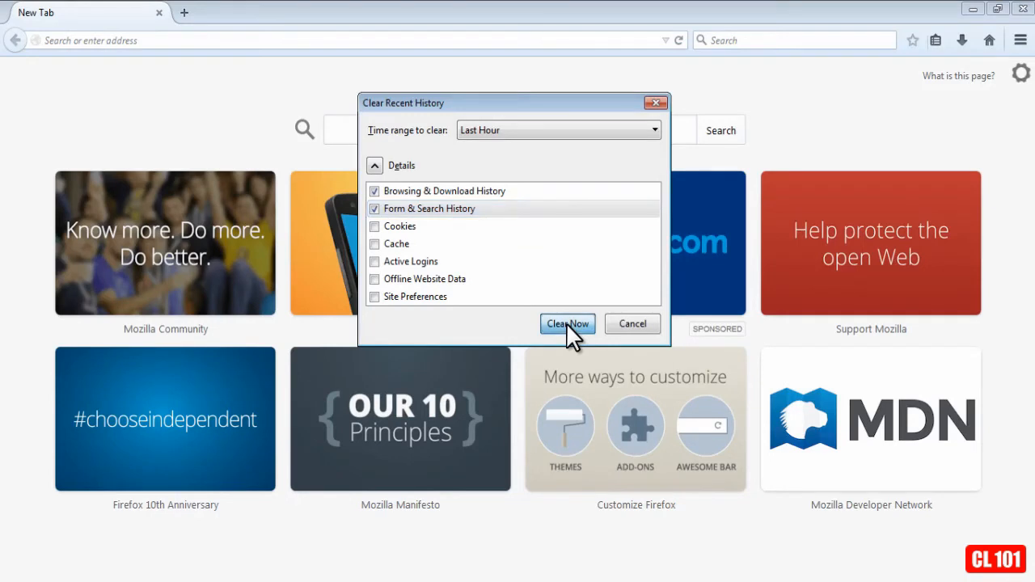
Clear the last hour of history, confirm the Library history list is empty, and close it.
click(566, 323)
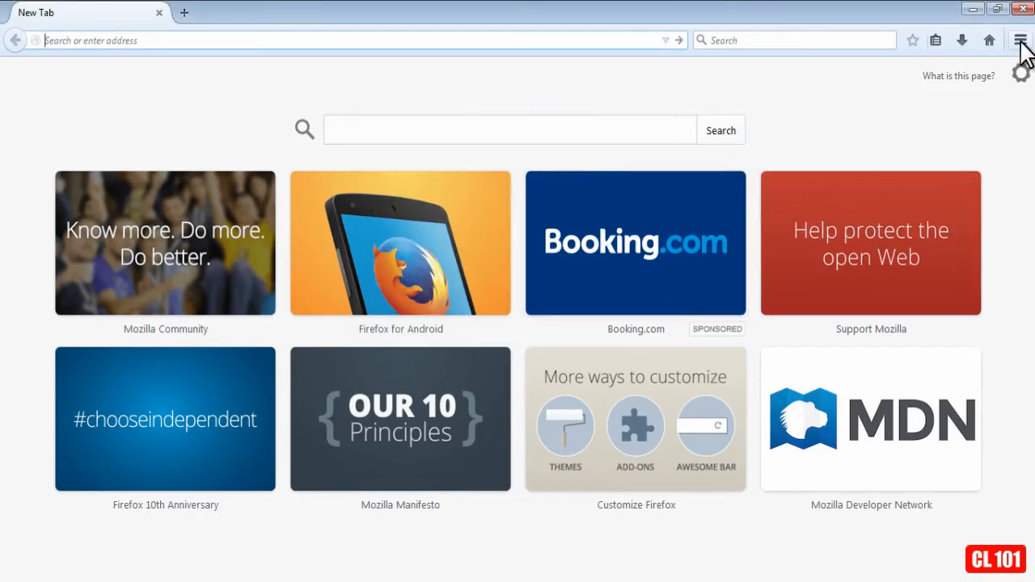
click(1019, 40)
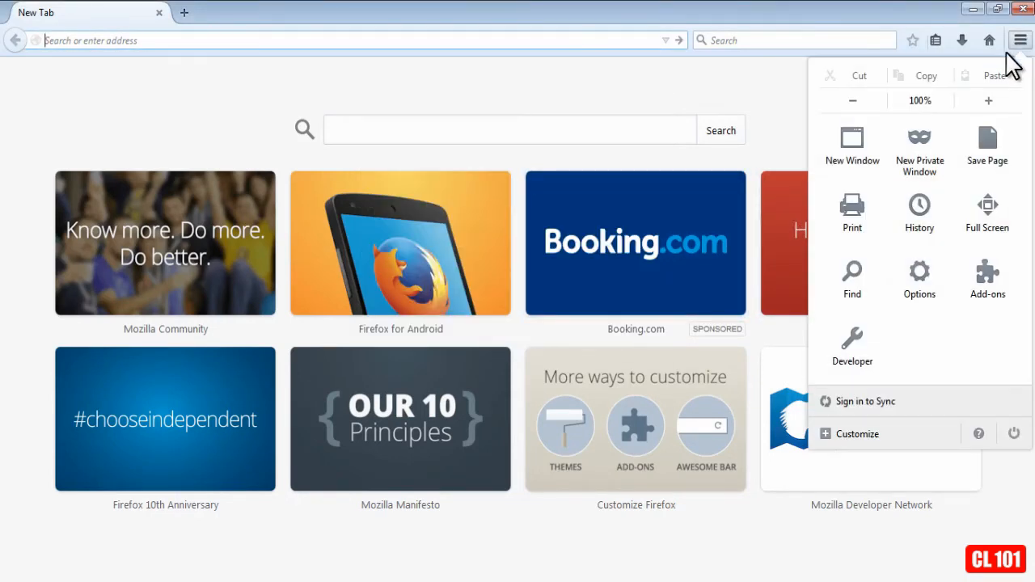
click(919, 214)
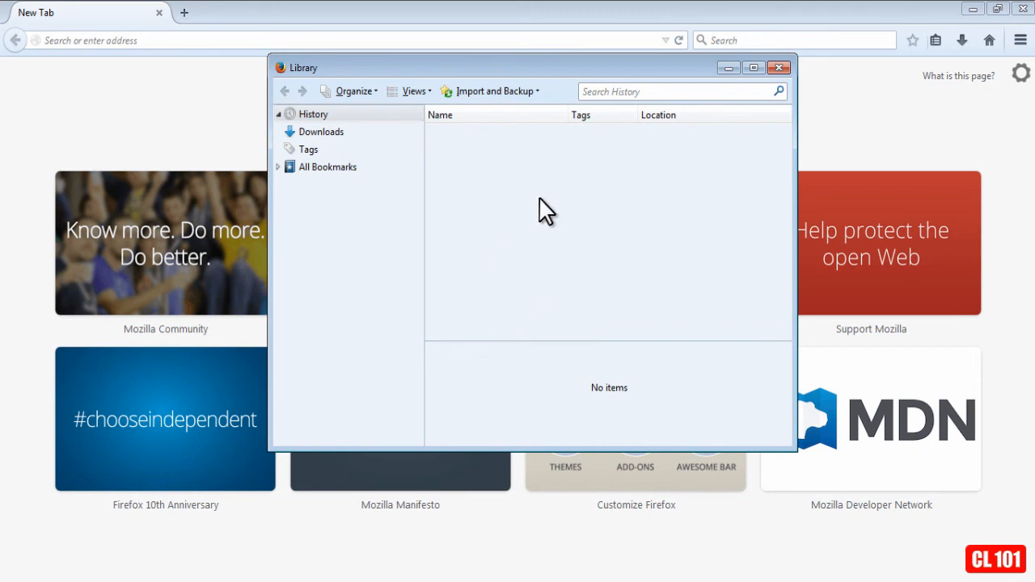
mouse_move(617, 295)
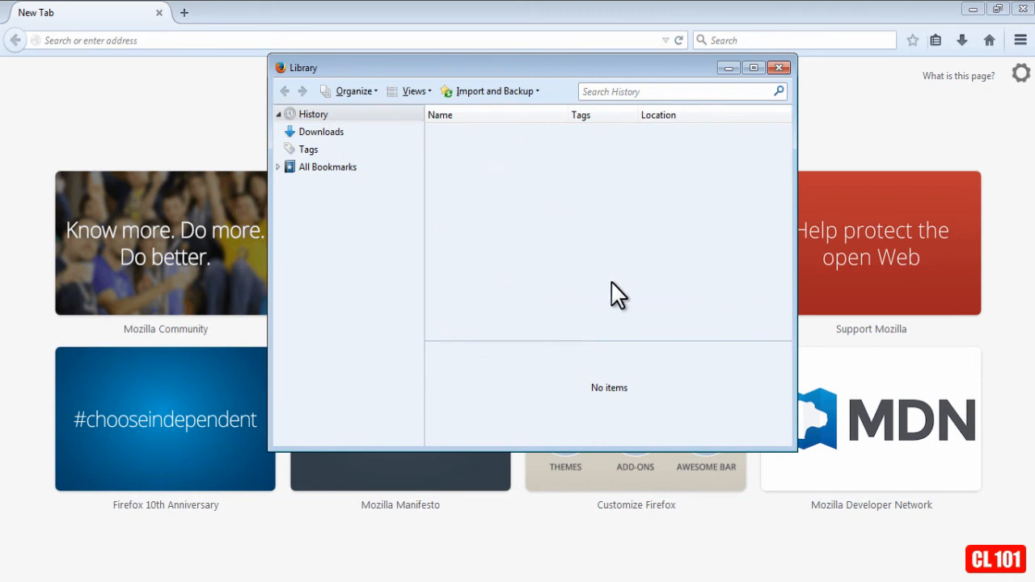
mouse_move(498, 192)
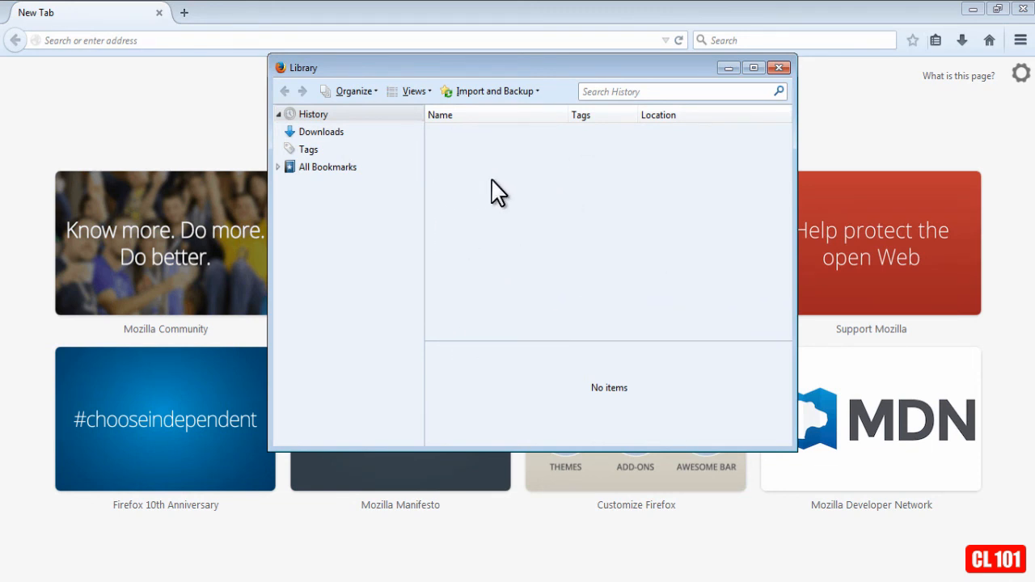
mouse_move(779, 68)
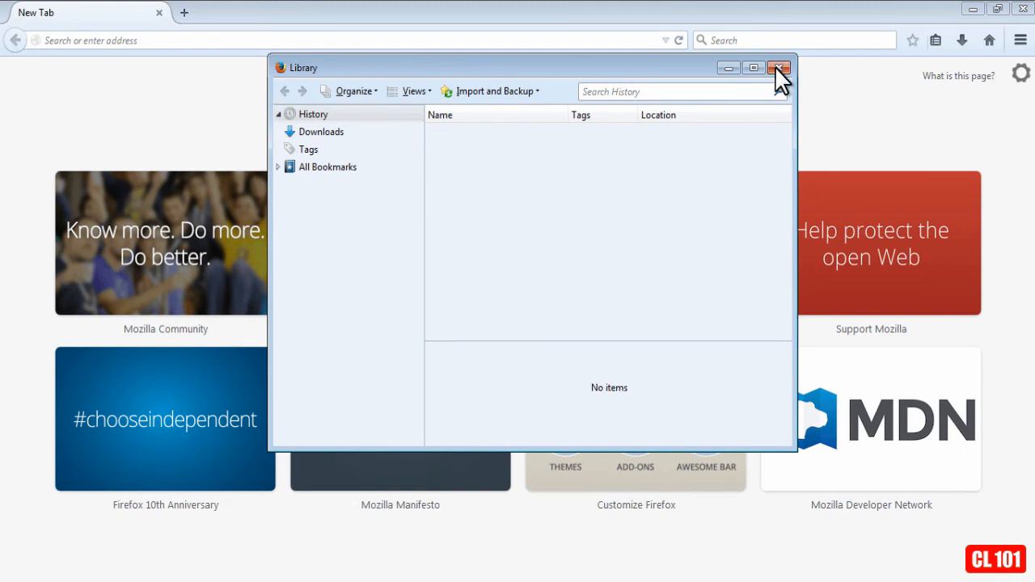
click(780, 68)
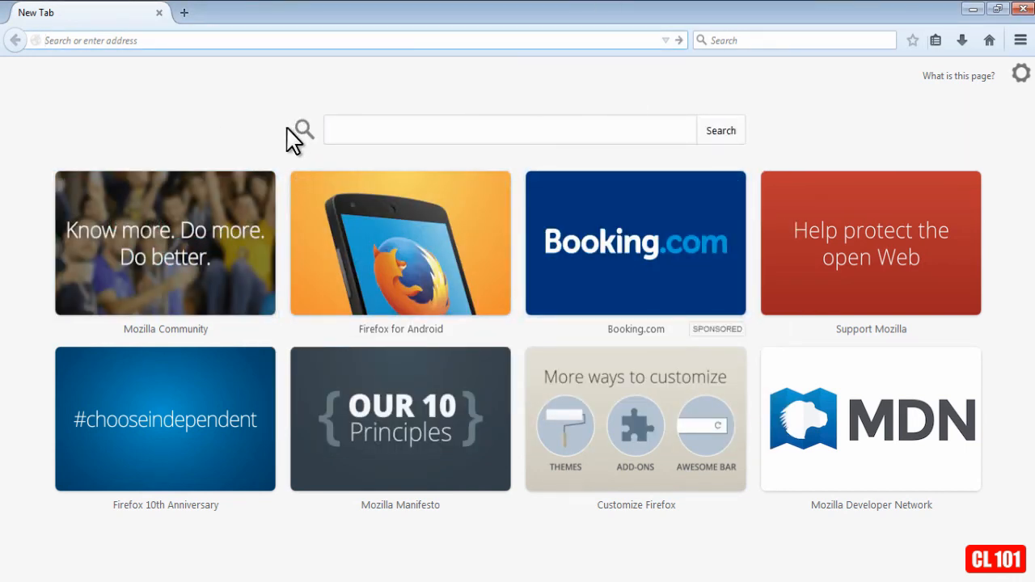
mouse_move(236, 101)
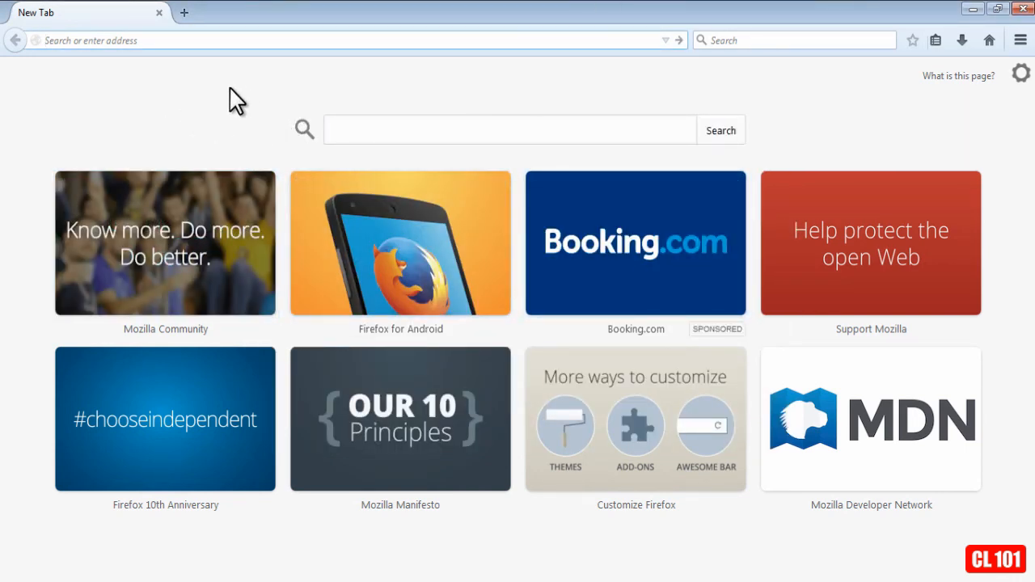